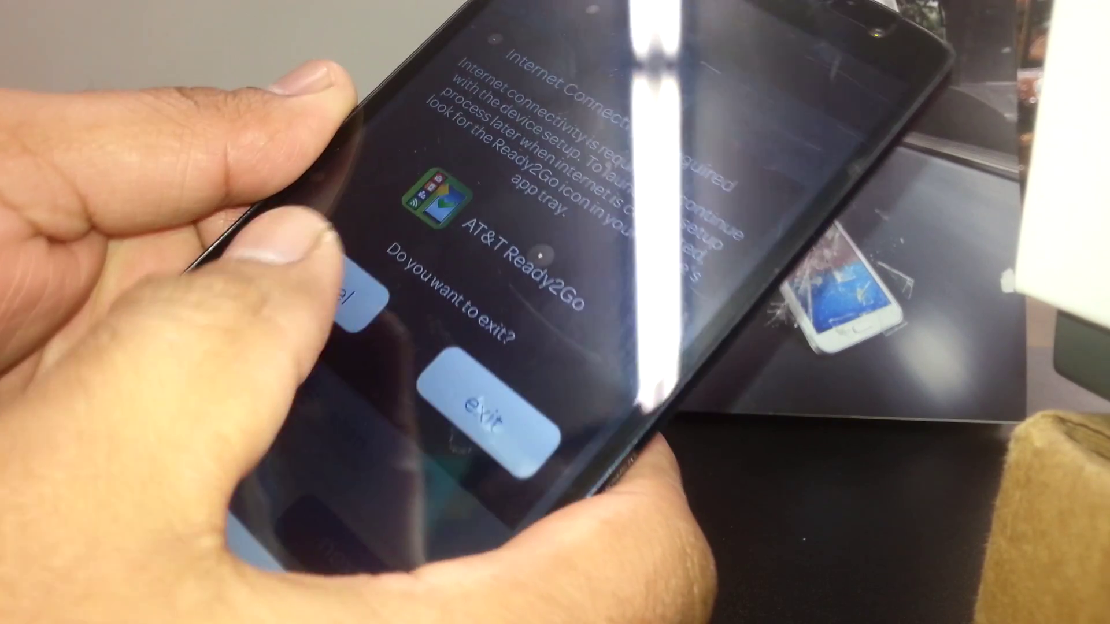
- Confirm Exit on the 'Do you want to exit?' prompt to leave the Ready2Go setup assistant
{"action": "left_click", "coordinate": [486, 402]}
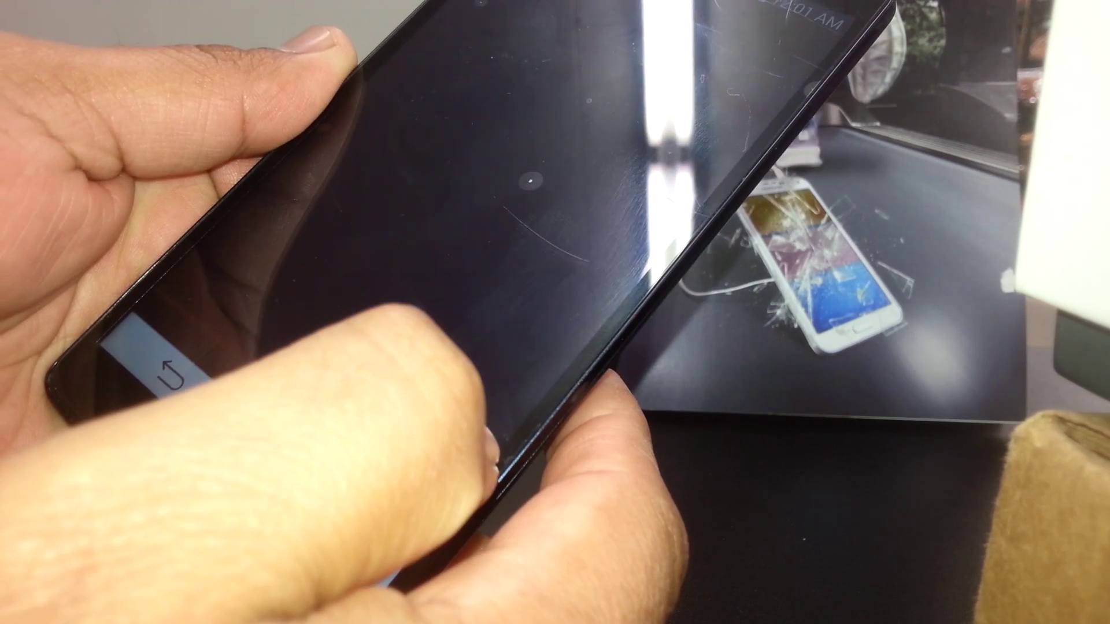